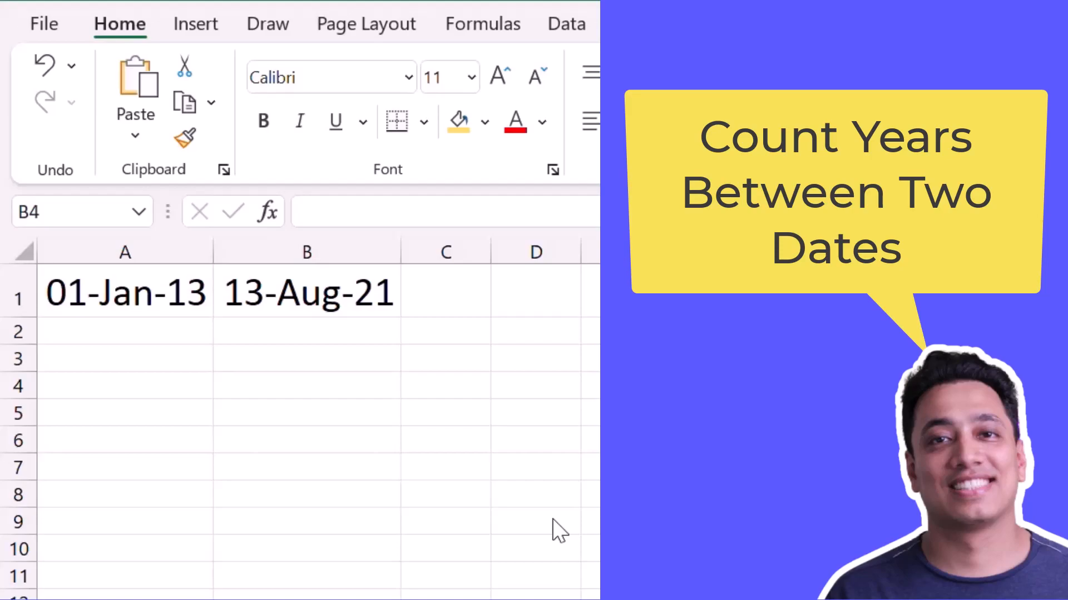
pyautogui.moveTo(190, 564)
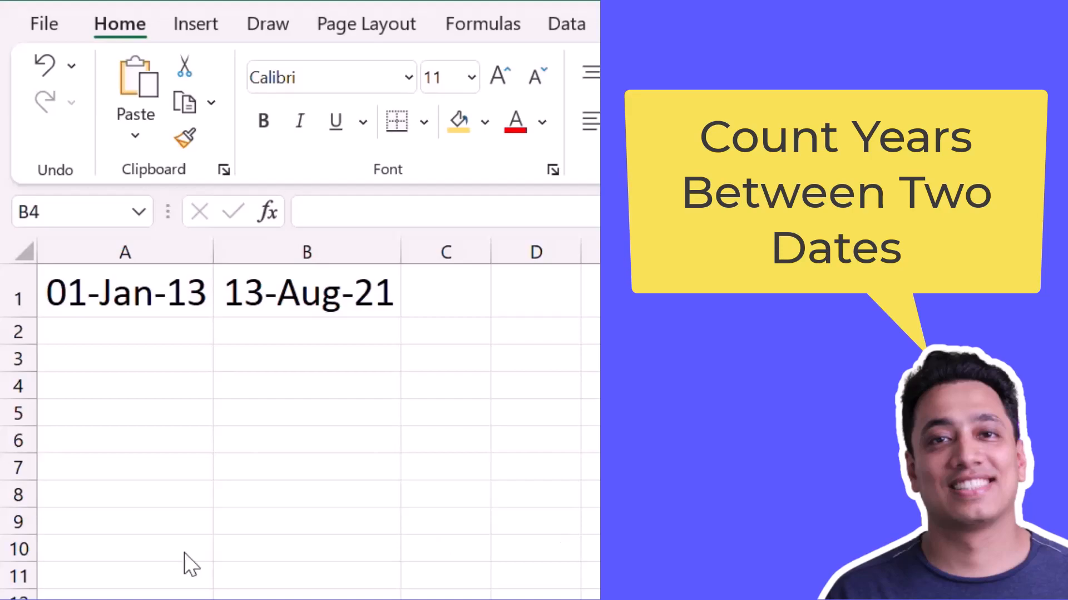
# Step: Enter =DATEDIF(A1,B1,"y") in A5 so it returns 8 complete years
pyautogui.click(126, 411)
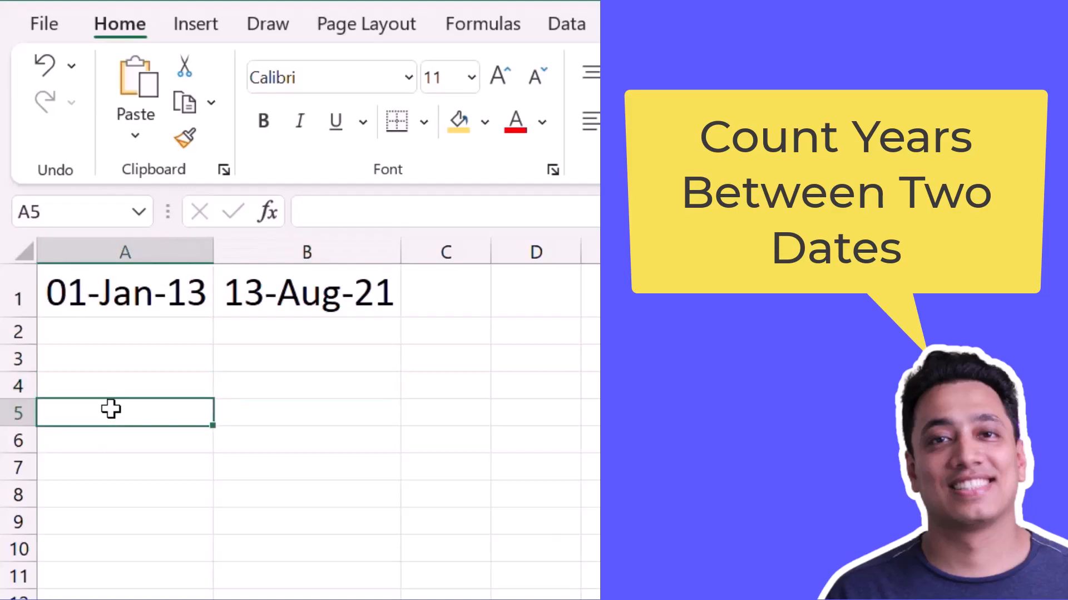
pyautogui.write('=D')
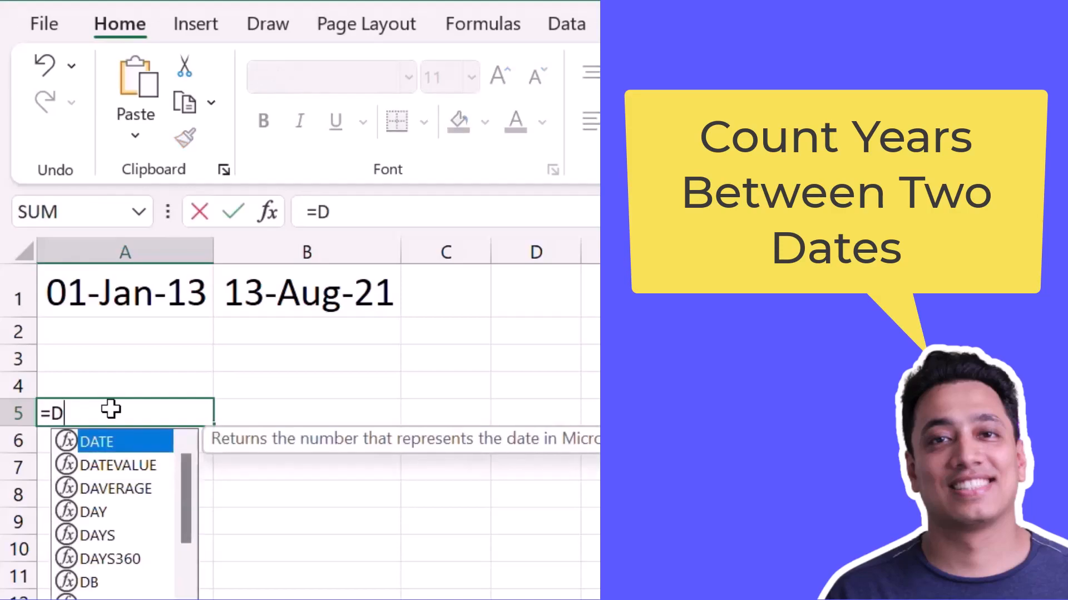
pyautogui.write('ATE')
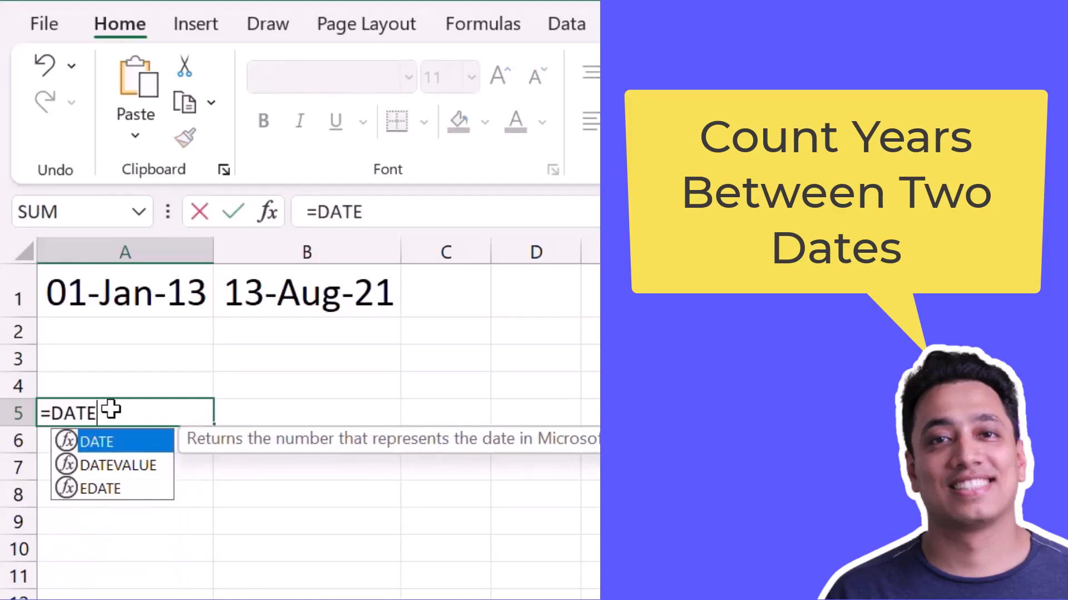
pyautogui.write('DIF')
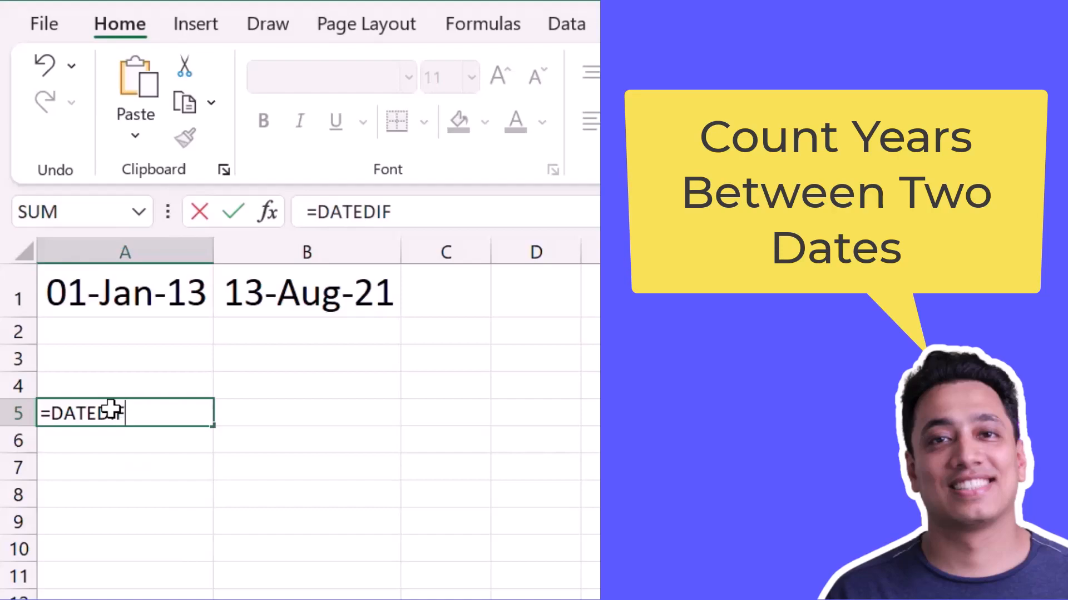
pyautogui.write('(')
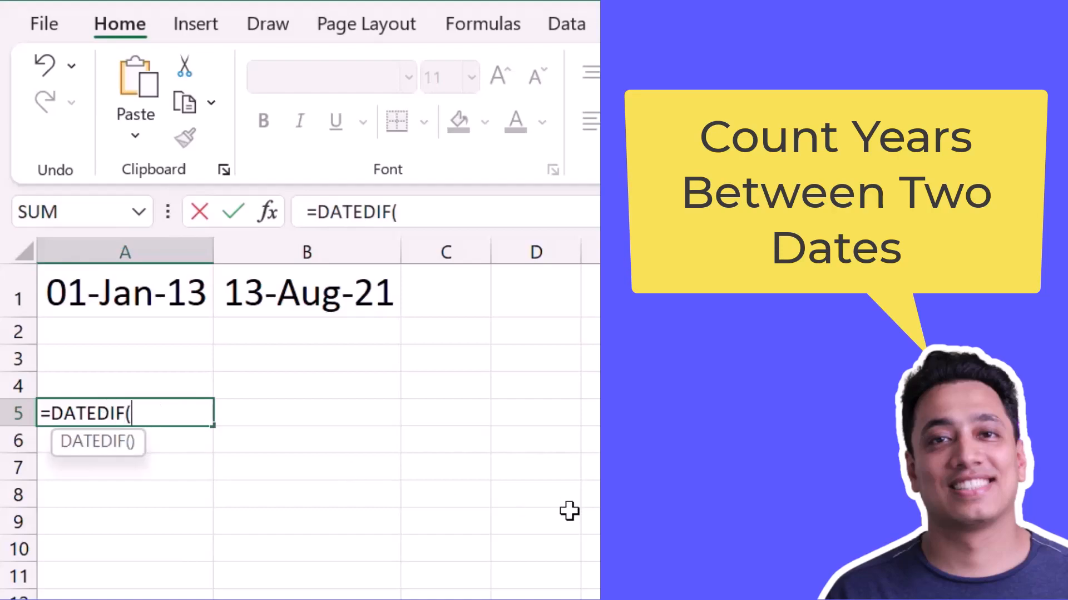
pyautogui.moveTo(376, 538)
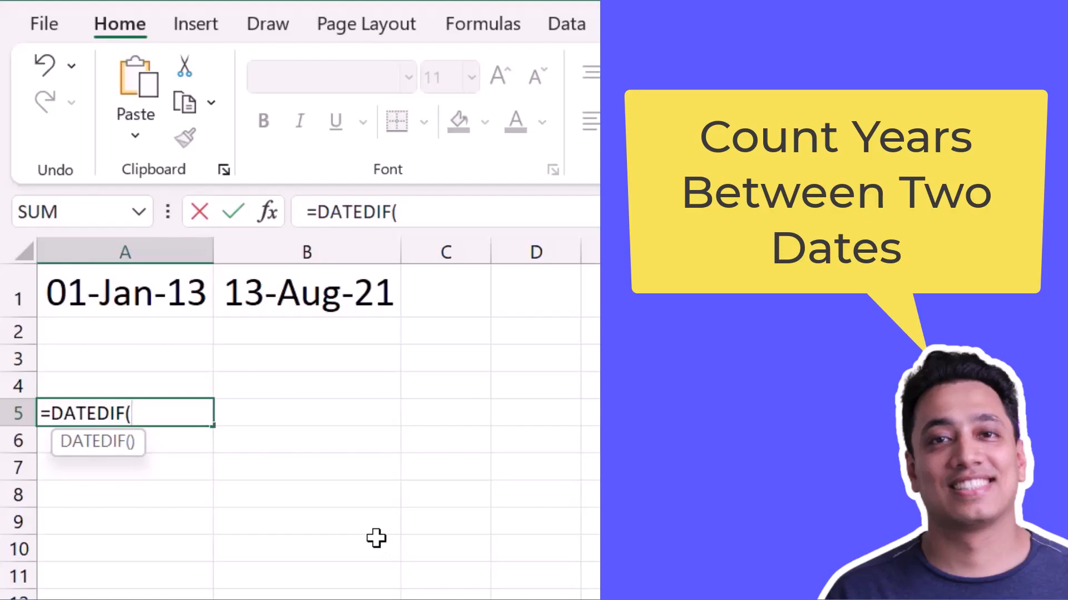
pyautogui.moveTo(175, 280)
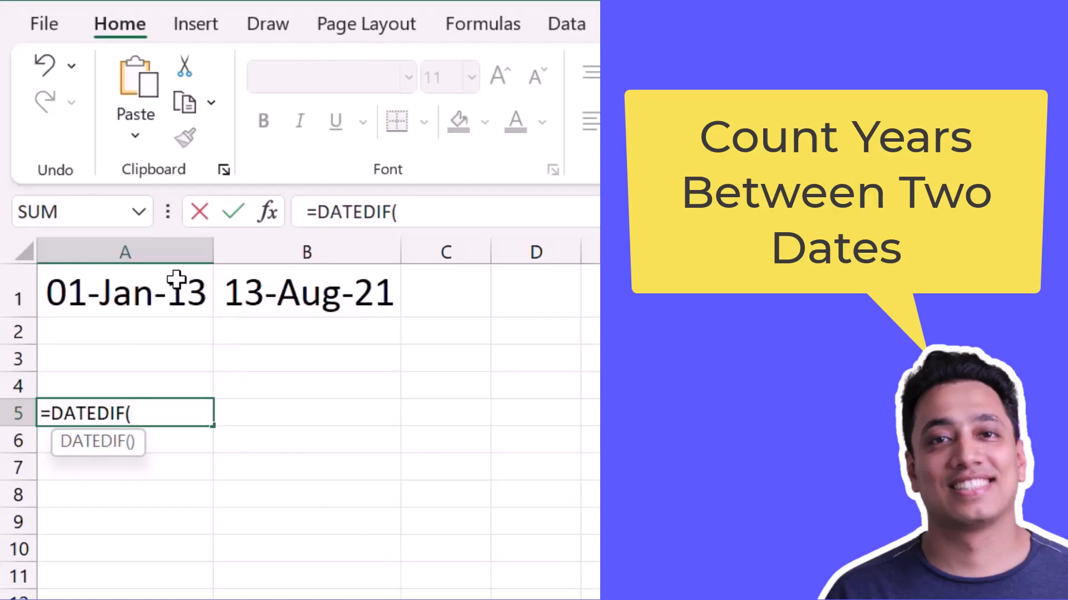
pyautogui.click(124, 292)
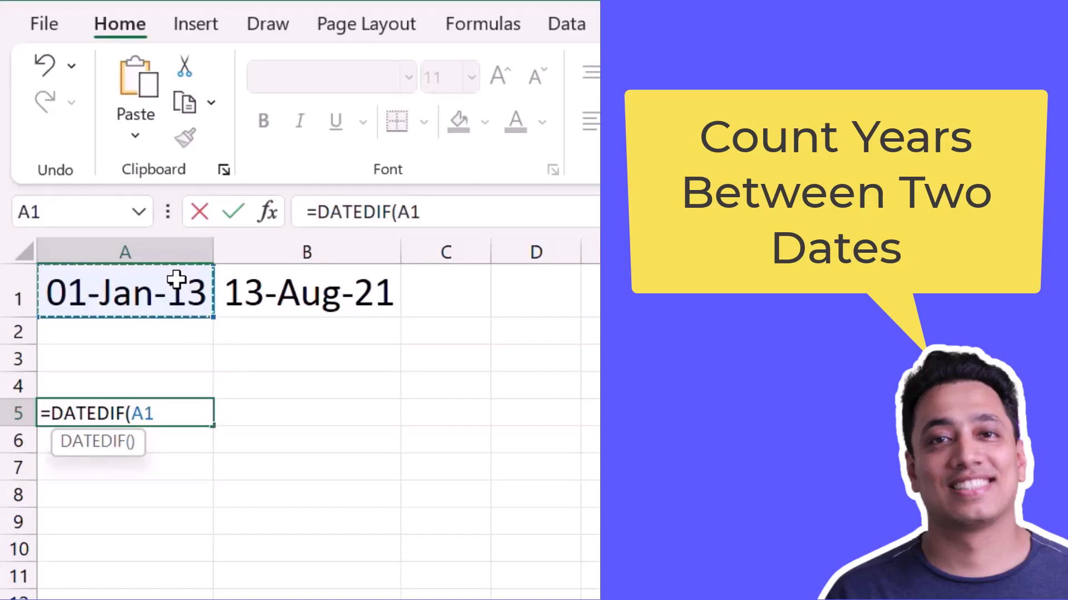
pyautogui.write(',')
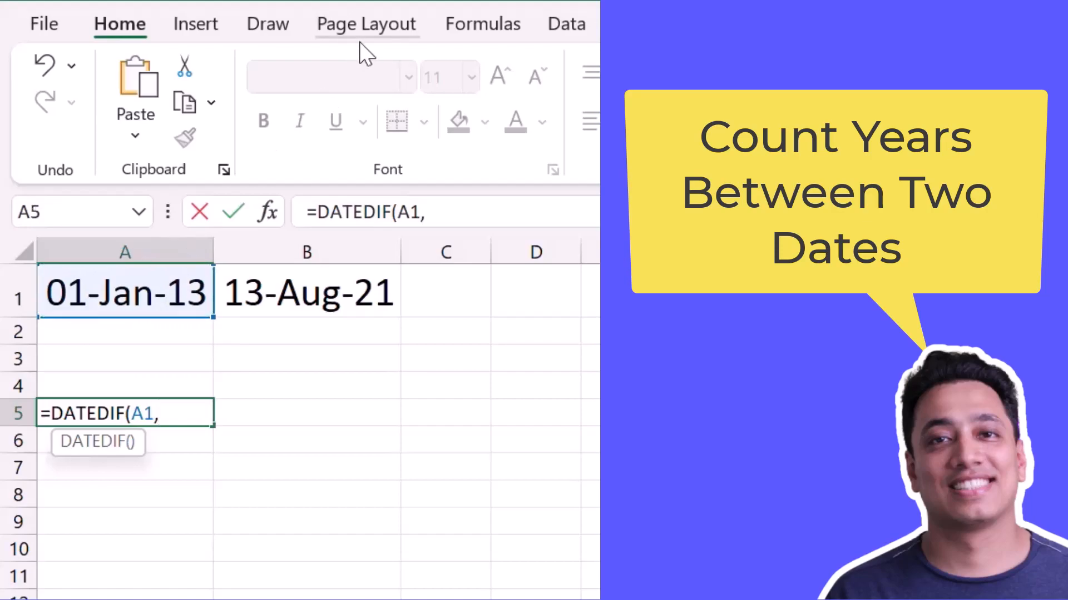
pyautogui.click(307, 293)
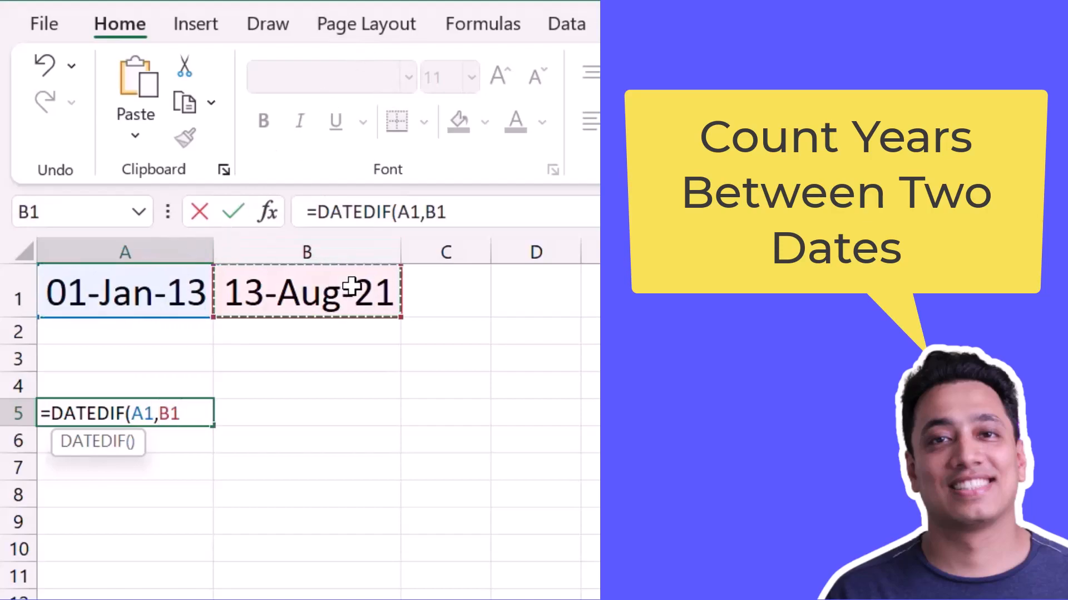
pyautogui.write(',')
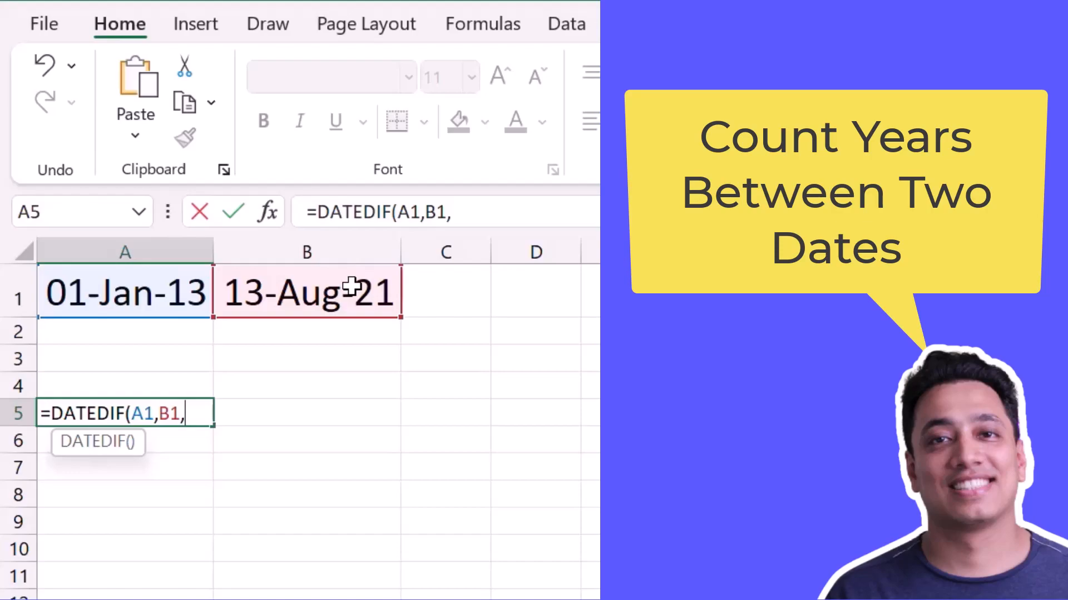
pyautogui.write('"')
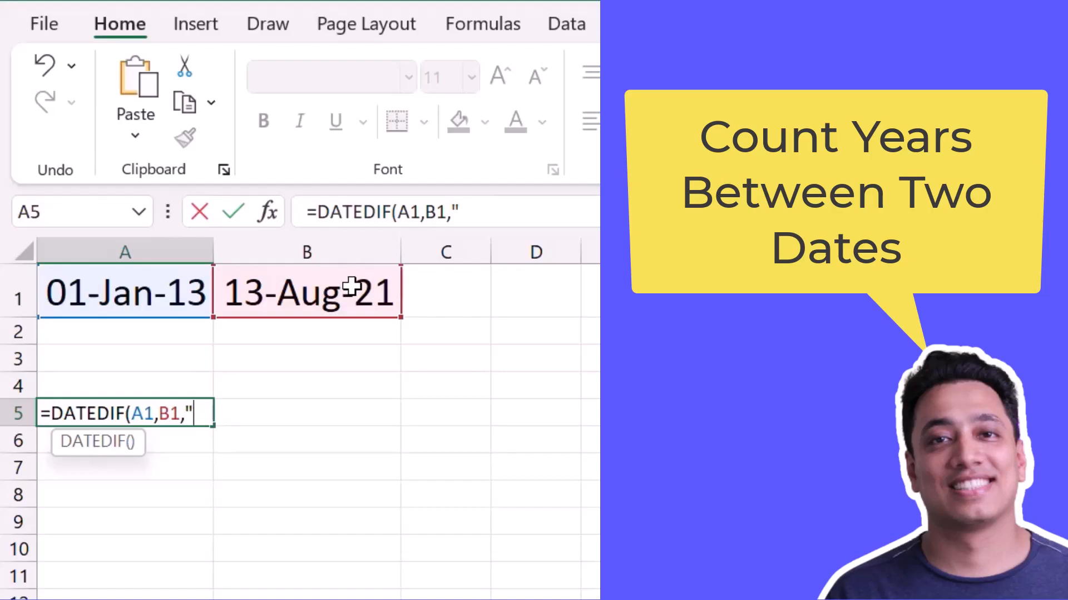
pyautogui.write('y')
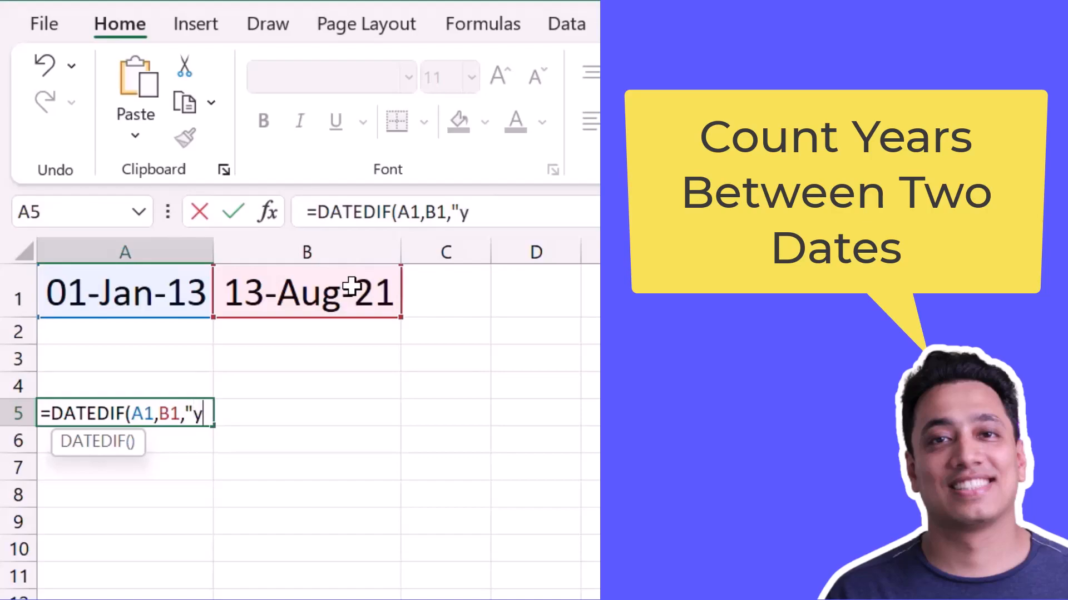
pyautogui.write('")')
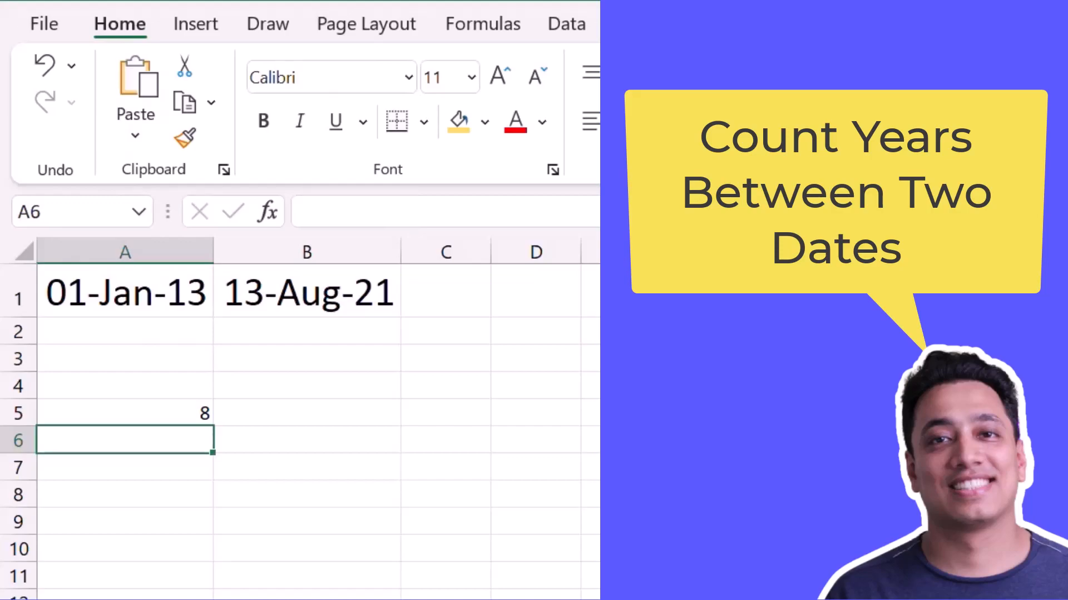
# Step: Enter =DATEDIF(A1,B1,"ym") in A6 returning 7 months, then start A7's formula with the "y" unit
pyautogui.write('=')
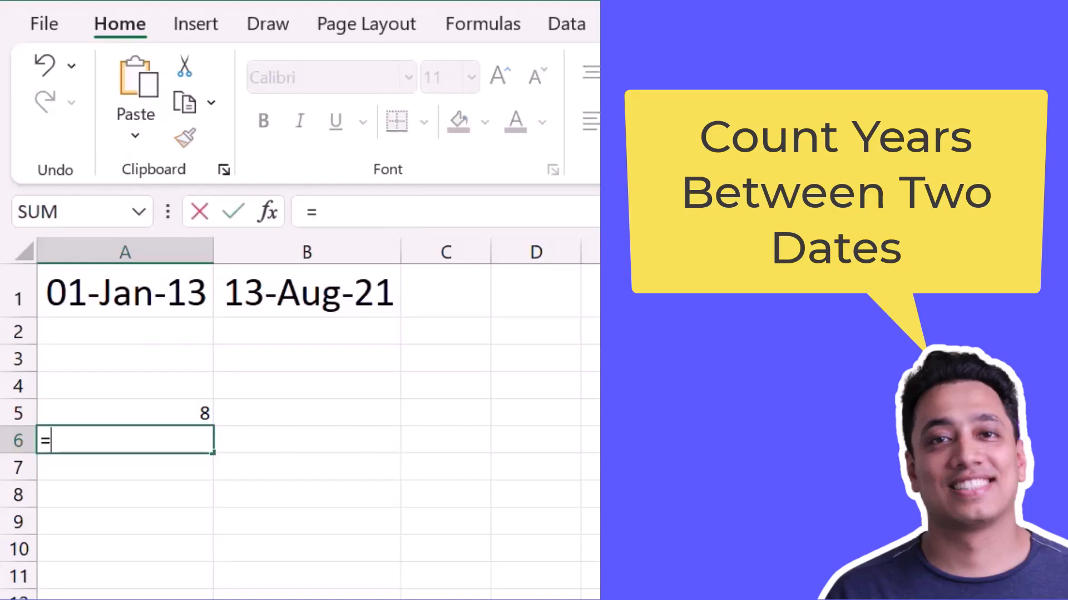
pyautogui.write('DATEDIF(A1,B1,"y")')
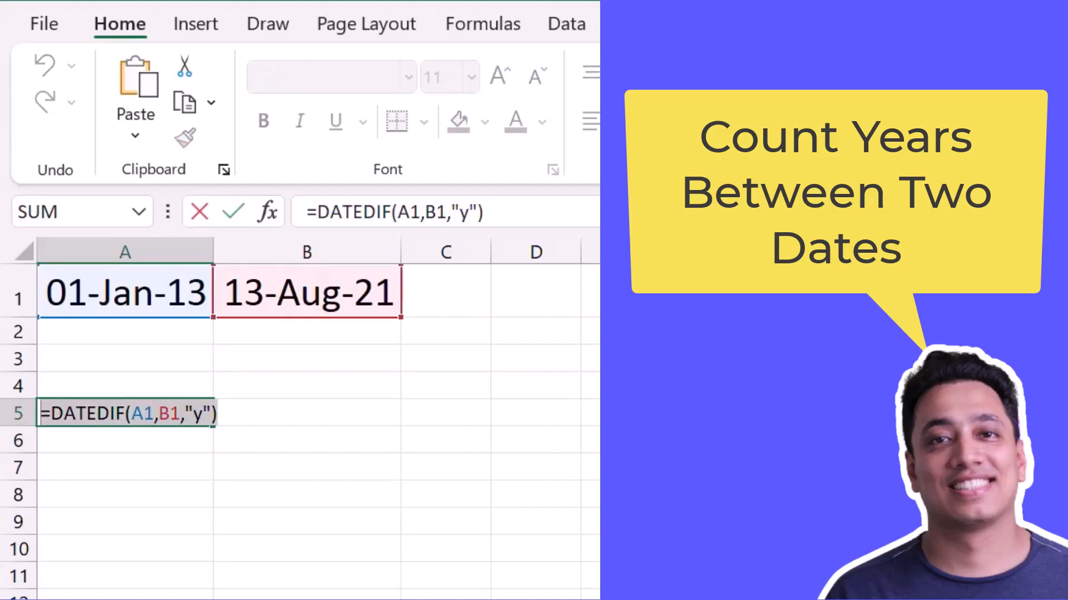
pyautogui.press('Return')
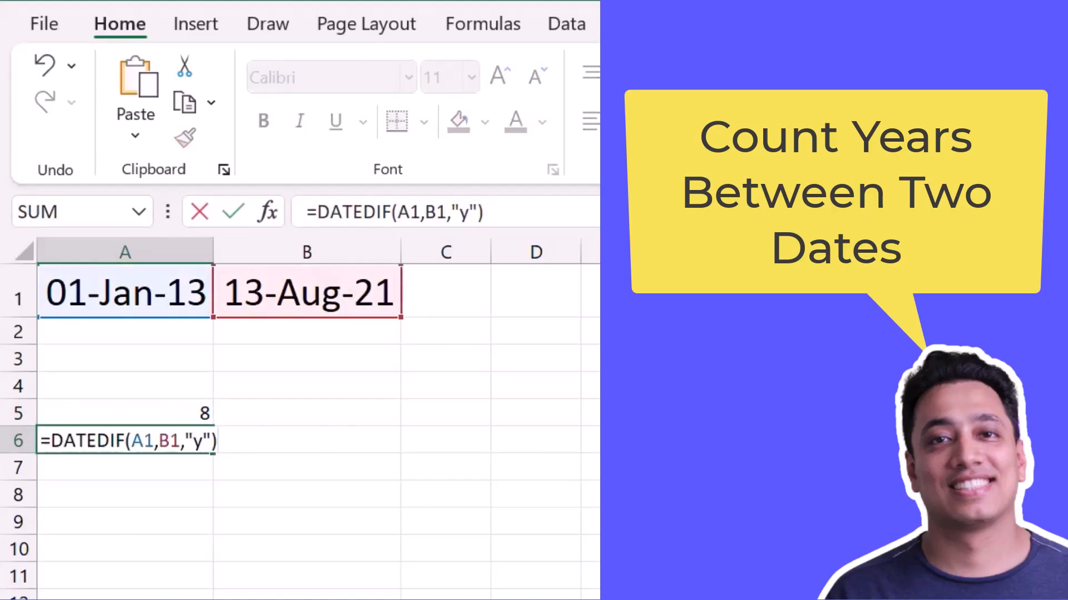
pyautogui.write('m')
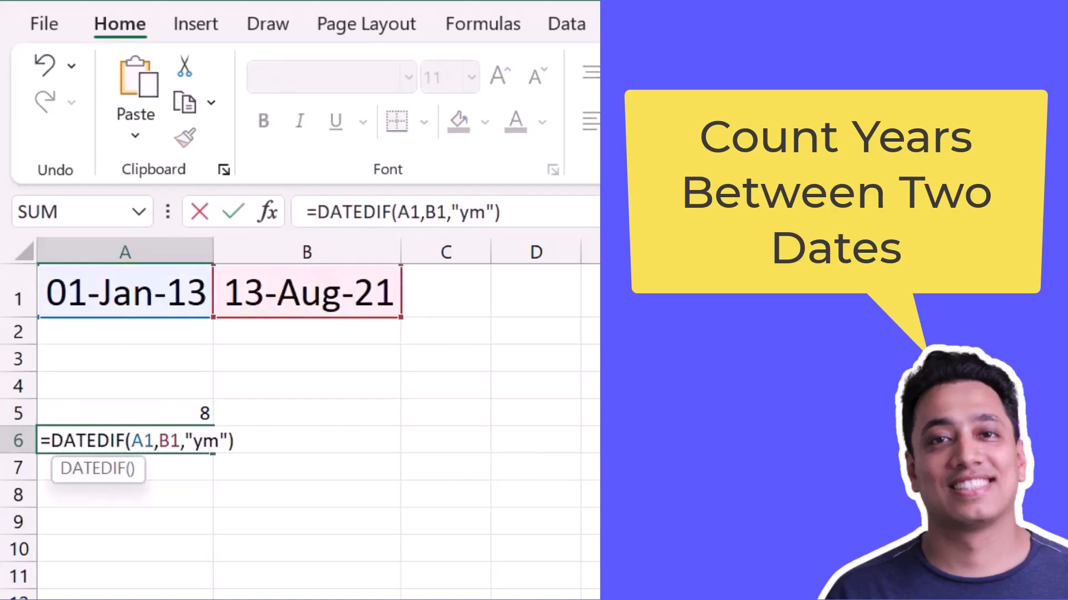
pyautogui.press('Return')
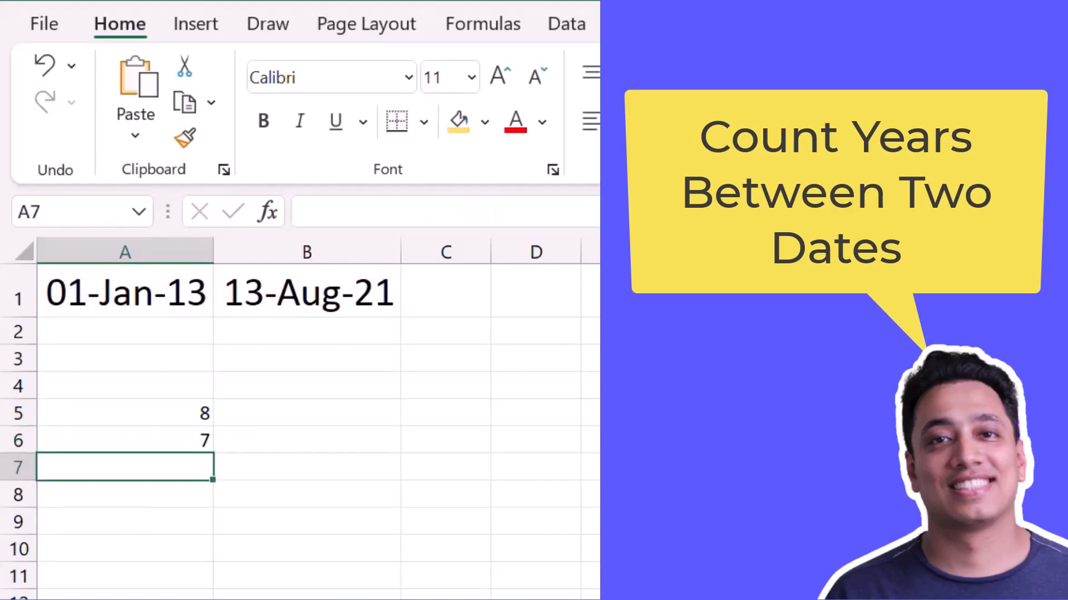
pyautogui.write('=DATEDIF(A1,B1,"y")')
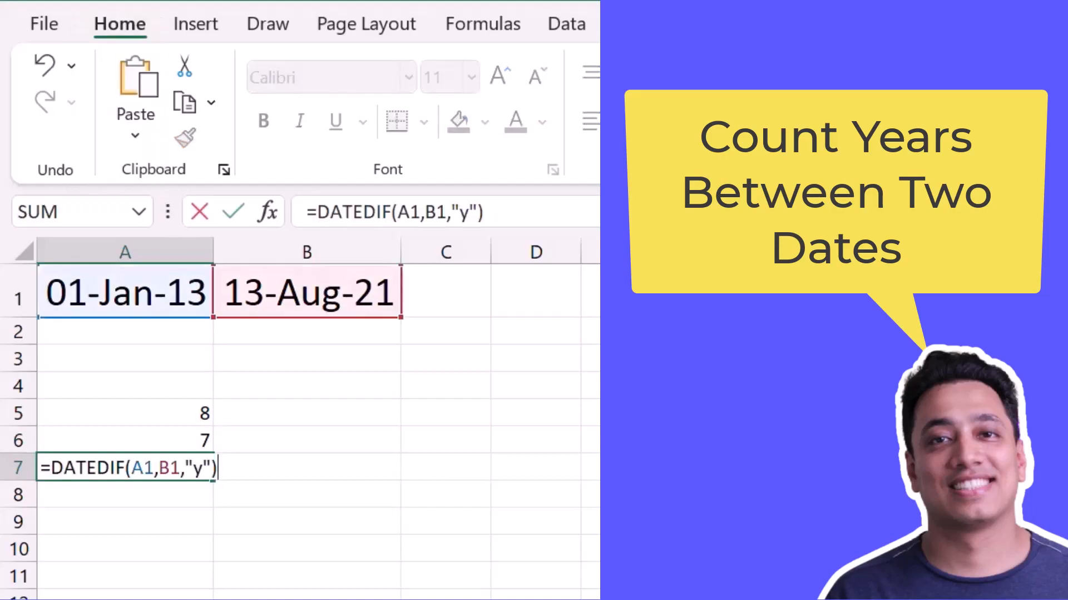
# Step: Change A7's unit code to "md" and confirm, returning 12 leftover days
pyautogui.press('Backspace')
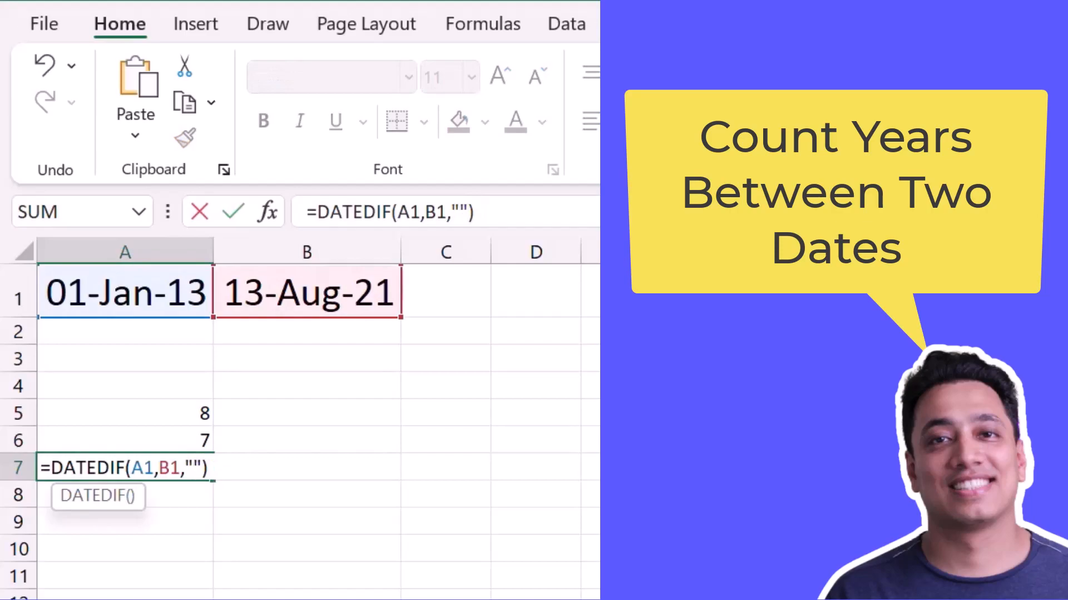
pyautogui.write('md')
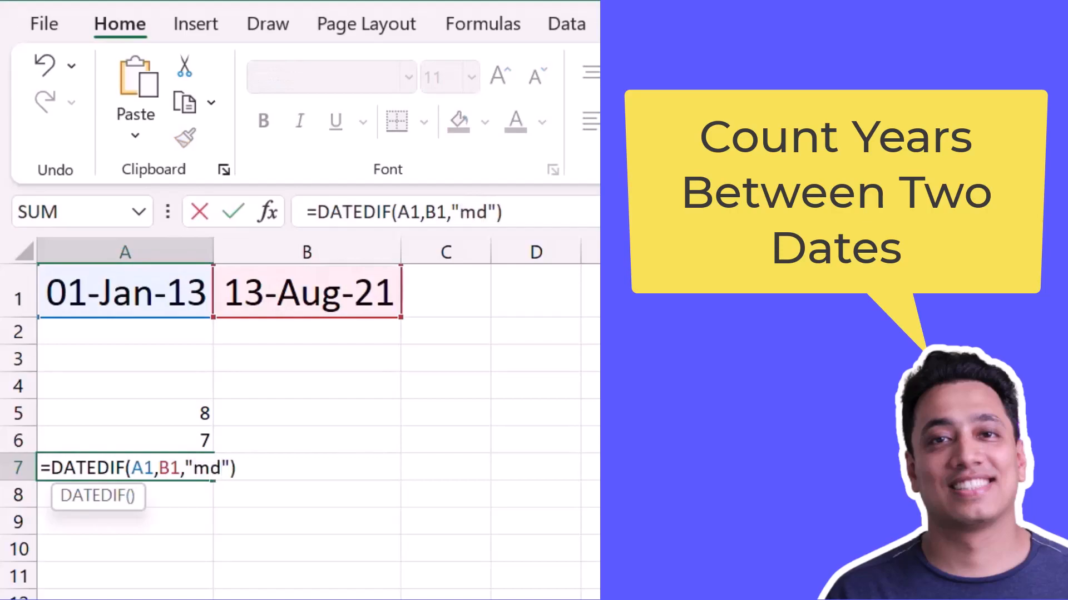
pyautogui.press('Return')
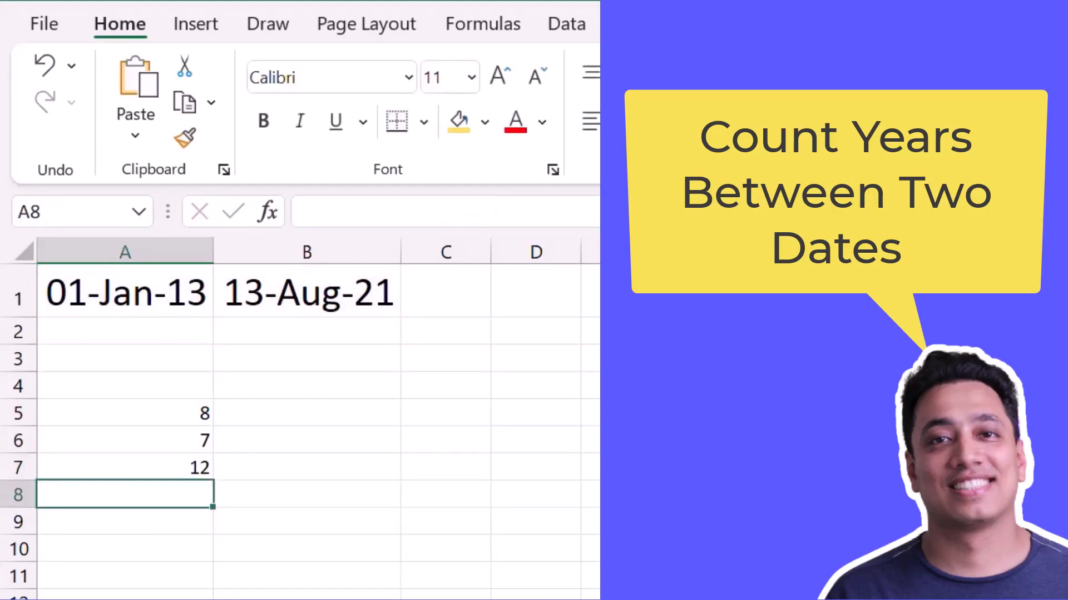